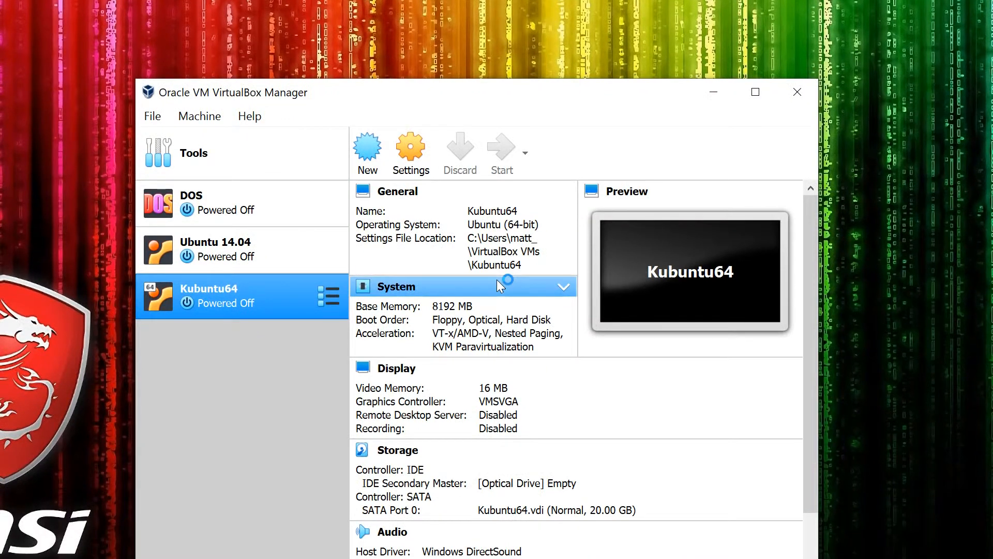
Start the Kubuntu64 VM and dismiss the mouse integration notice while it boots.
click(500, 152)
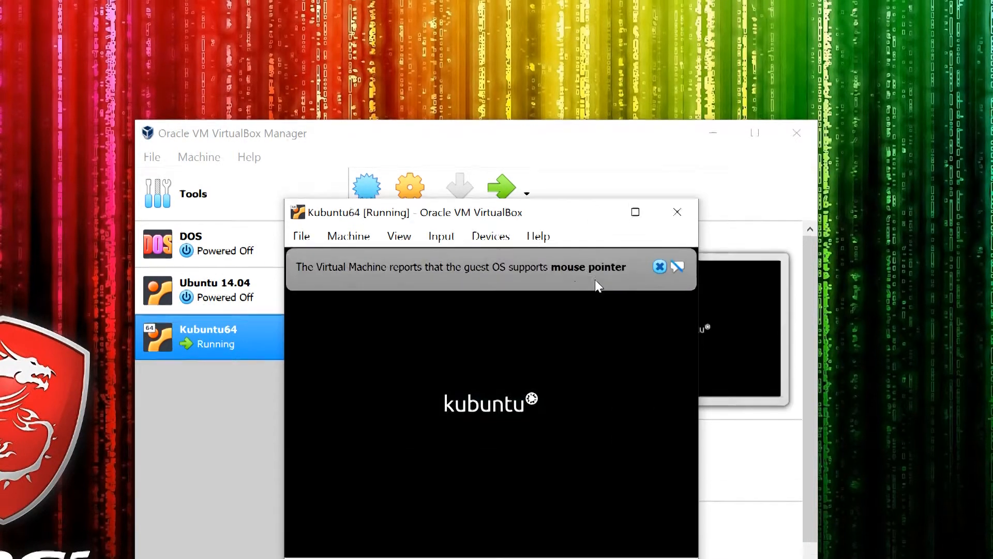
click(659, 267)
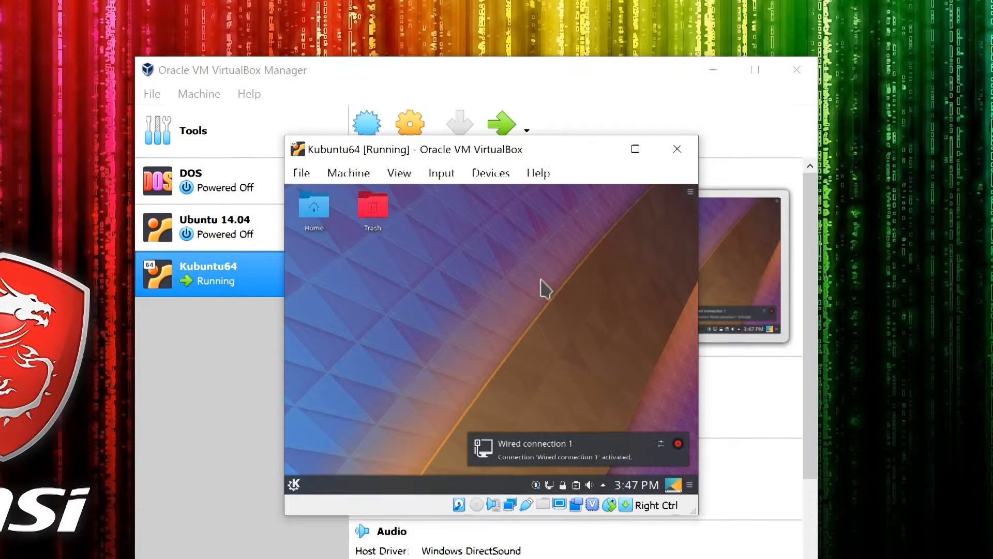
Insert the Guest Additions CD image from the Devices menu.
click(498, 280)
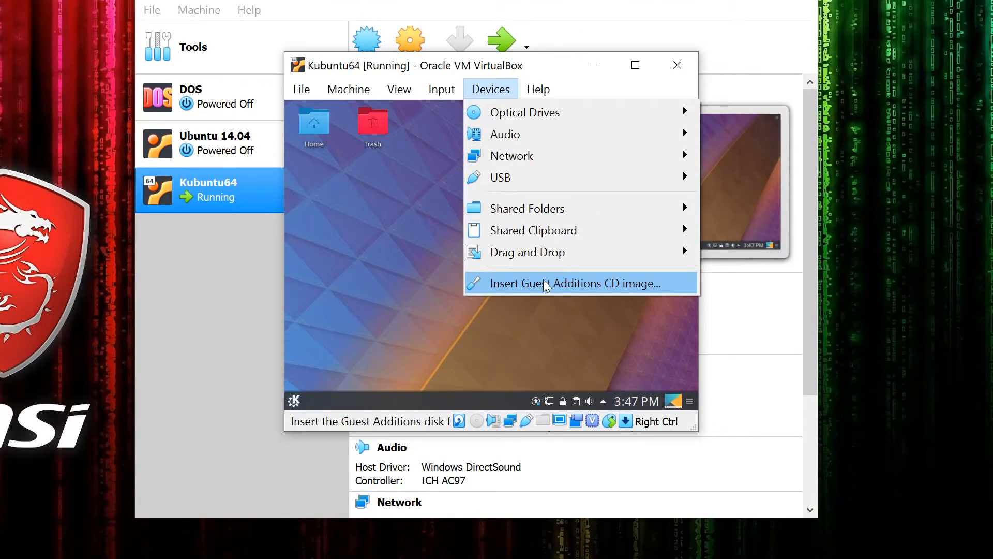
click(567, 283)
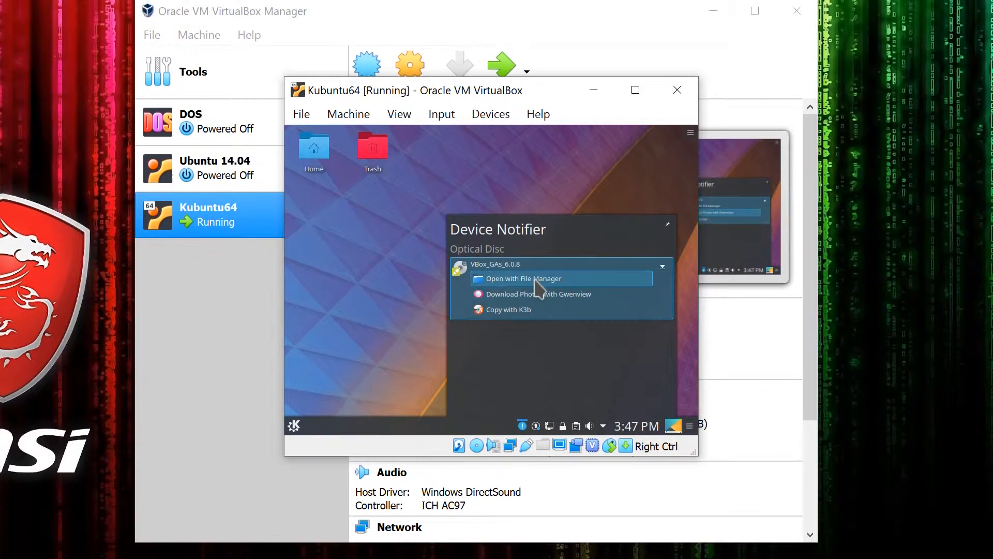
Open the VBox_GAs_6.0.8 disc in Dolphin and select VBoxLinuxAdditions.run.
click(662, 266)
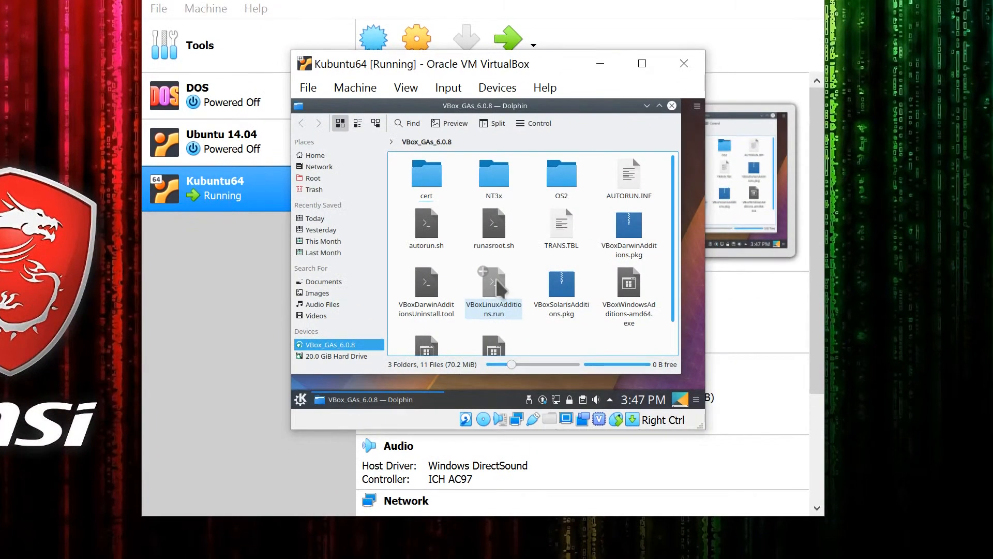
double_click(494, 288)
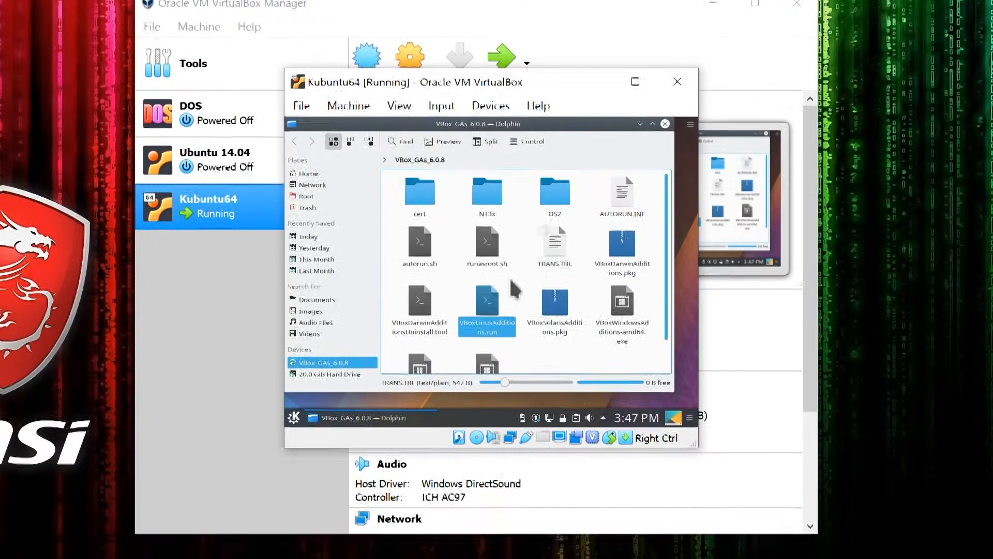
Copy VBoxLinuxAdditions.run into the root tmp folder and open Konsole there.
right_click(487, 333)
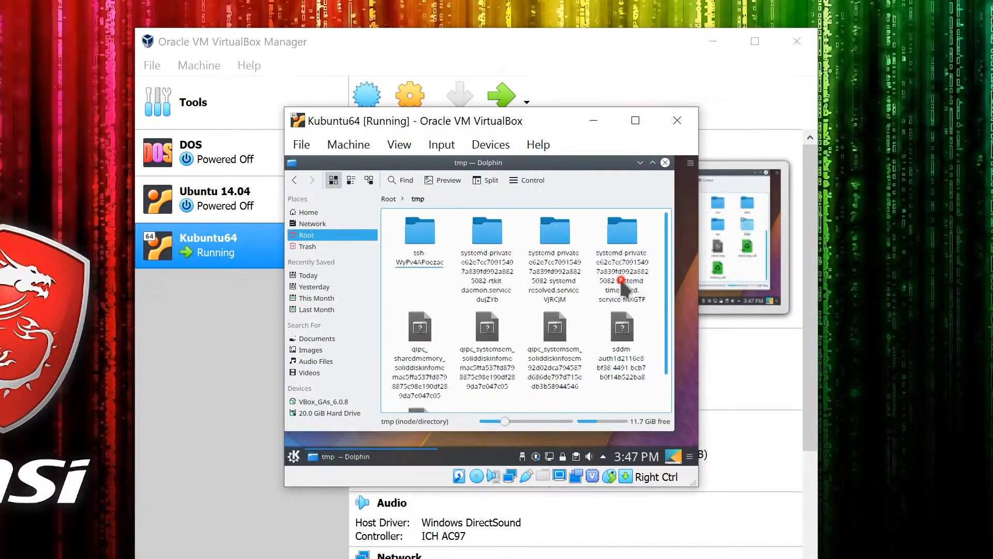
right_click(624, 279)
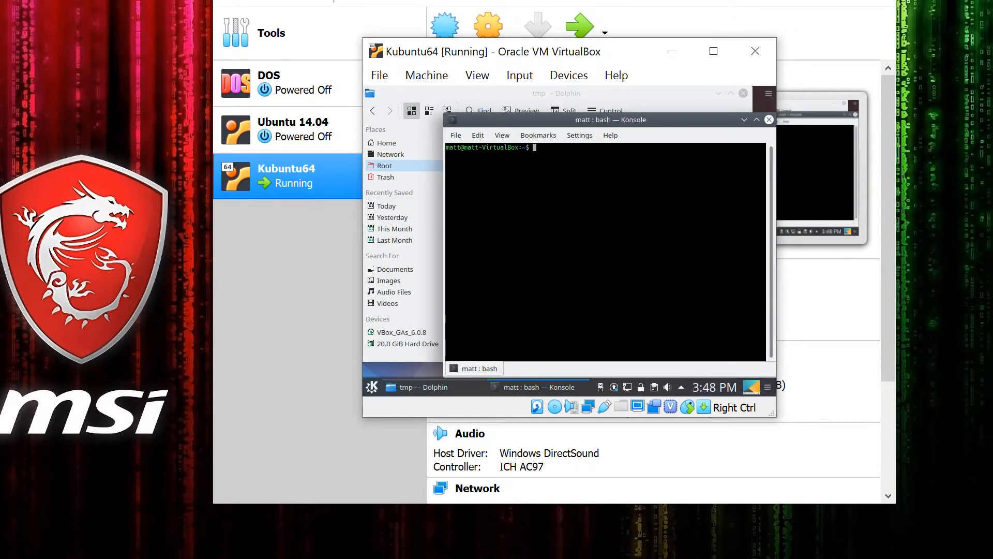
Become root with sudo su and enter /tmp/VBoxLinuxAdditions.run at the prompt.
text(sudo su)
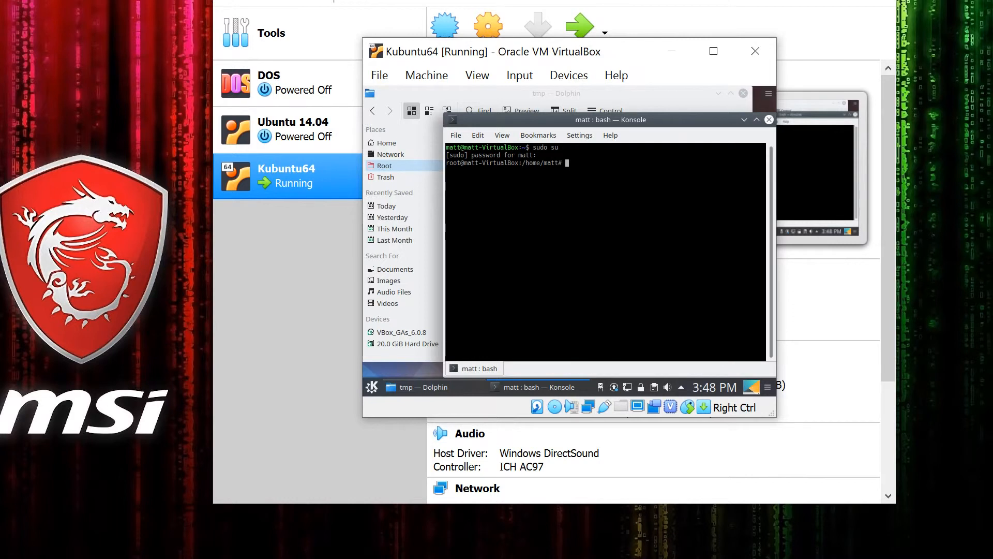
text(/tmp/)
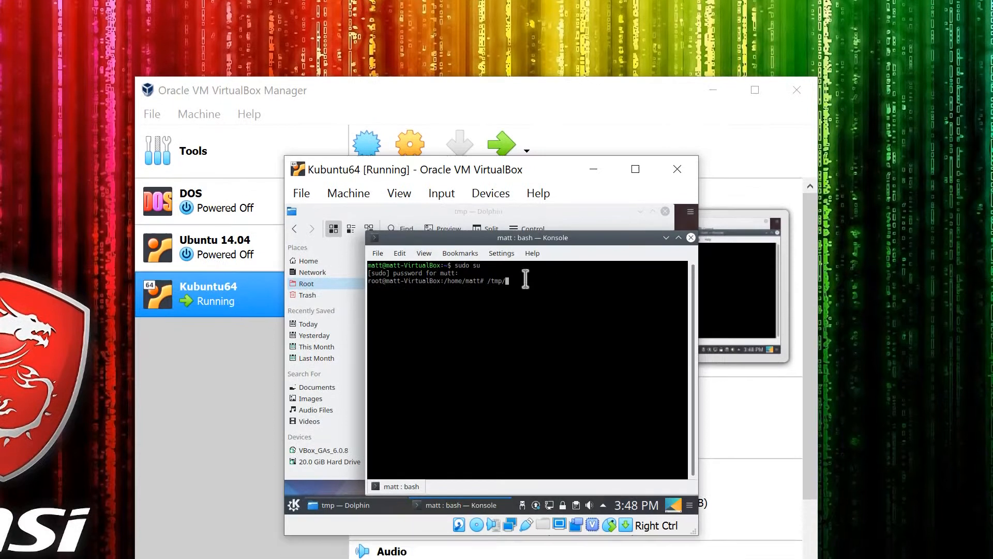
text(VBoxLinuxAdditions.run)
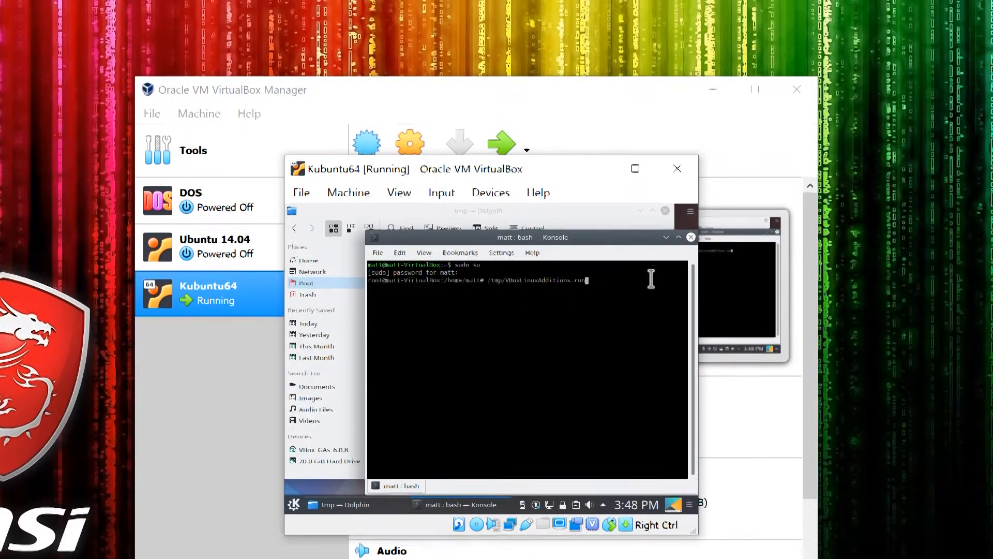